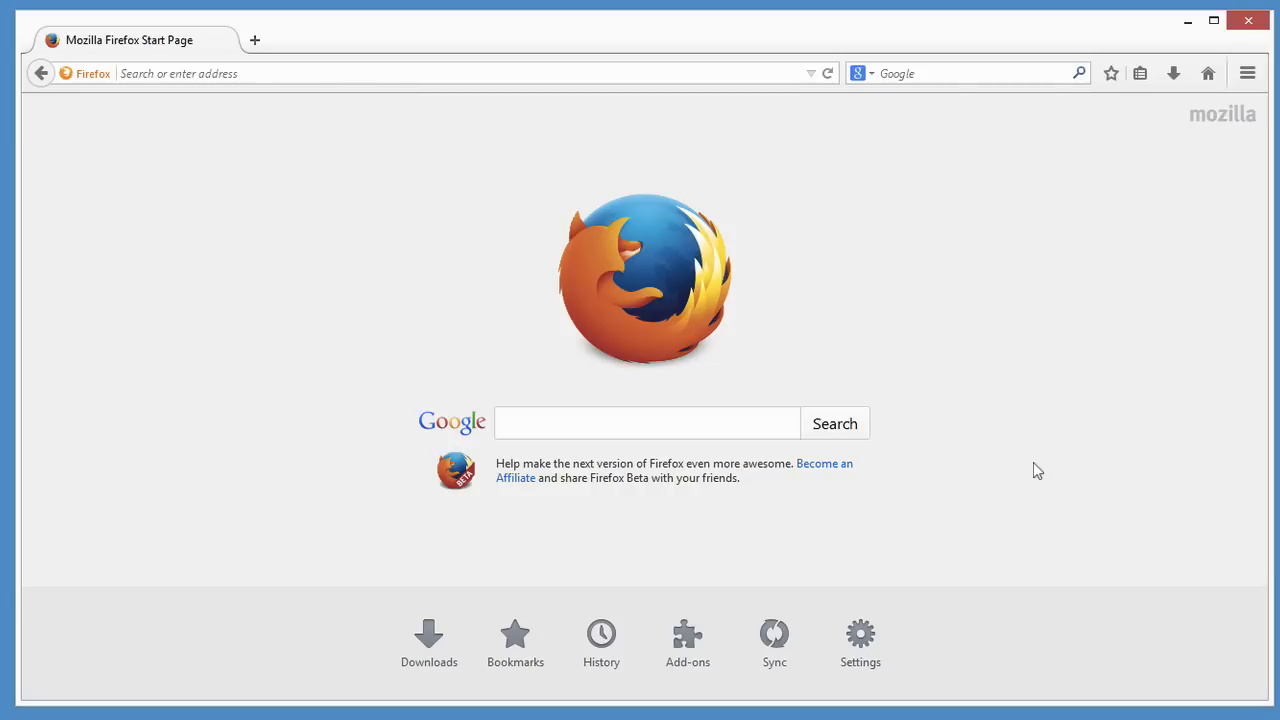
- Open the Add-ons Manager and scroll down to the Featured Add-ons listings
left_click(1247, 73)
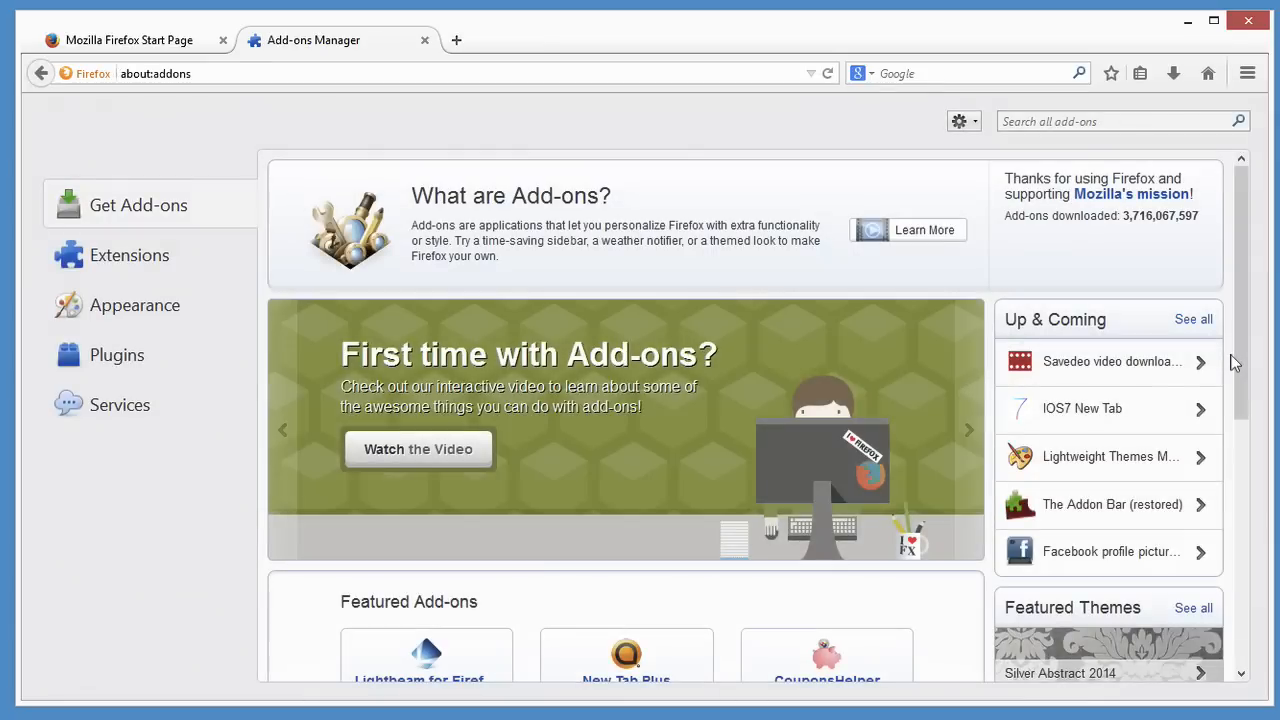
scroll("down", 3)
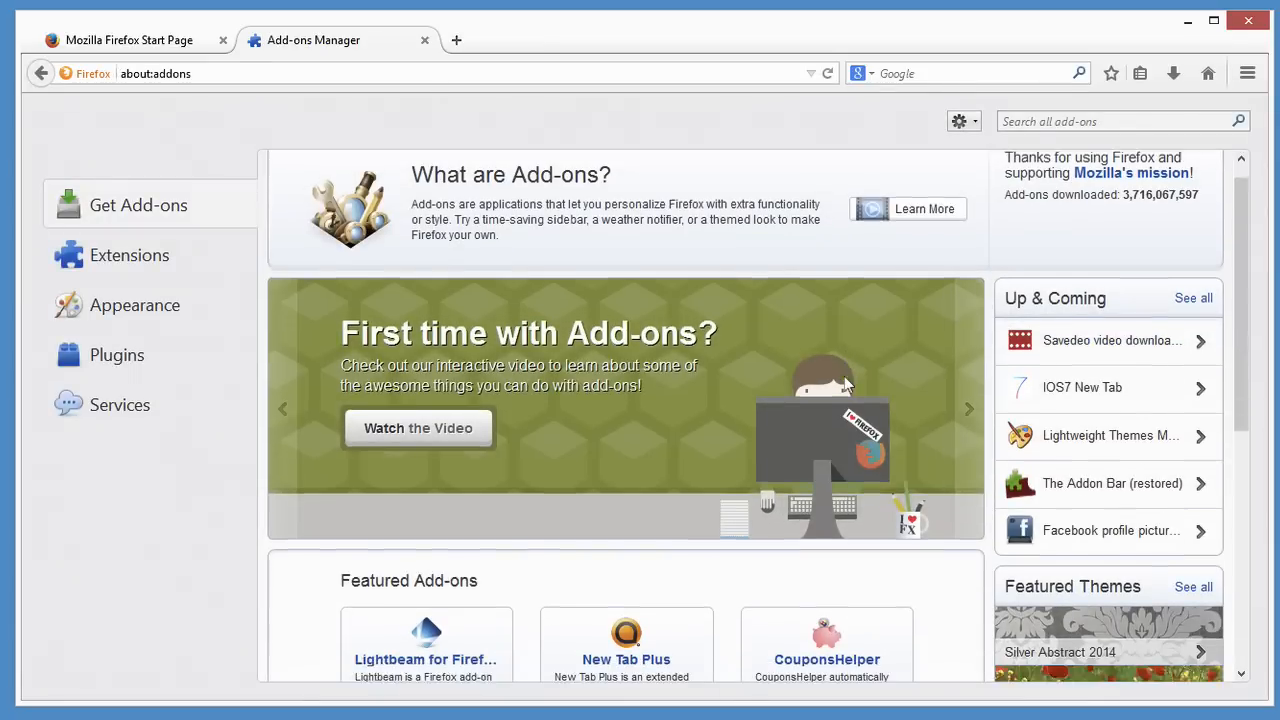
scroll("down", 3)
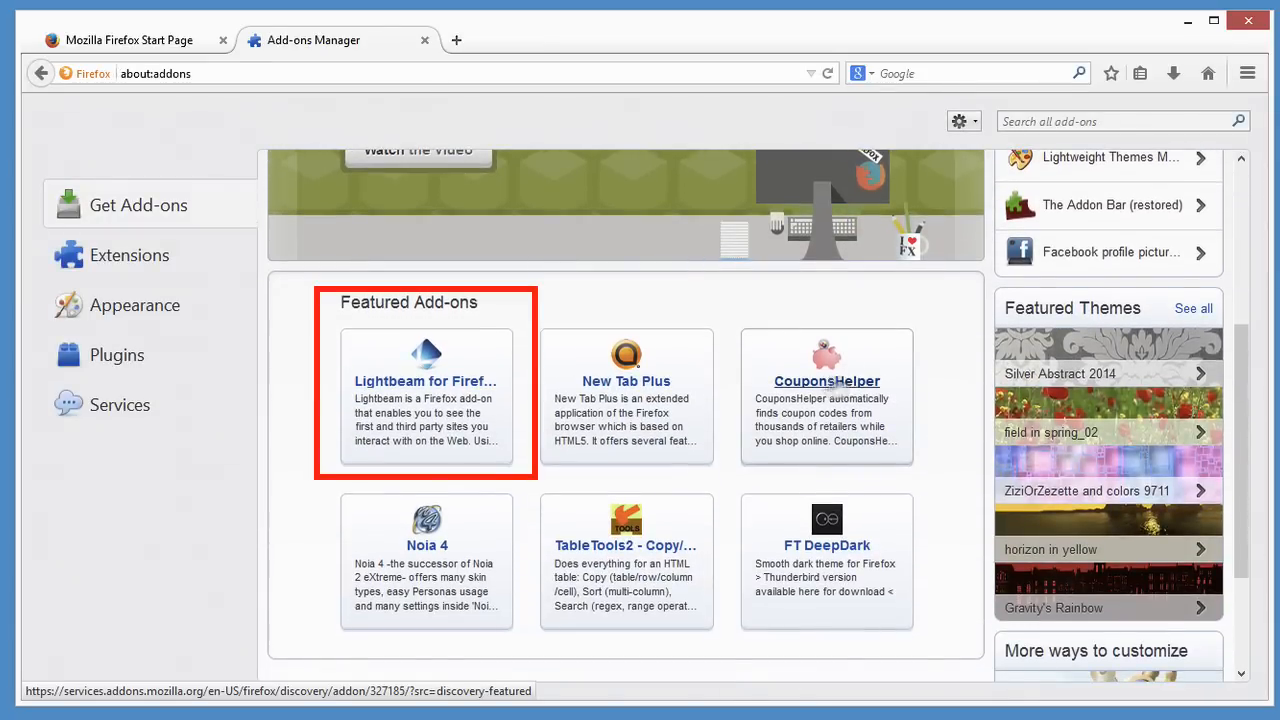
- Add the Lightbeam for Firefox add-on and confirm Install Now
left_click(425, 381)
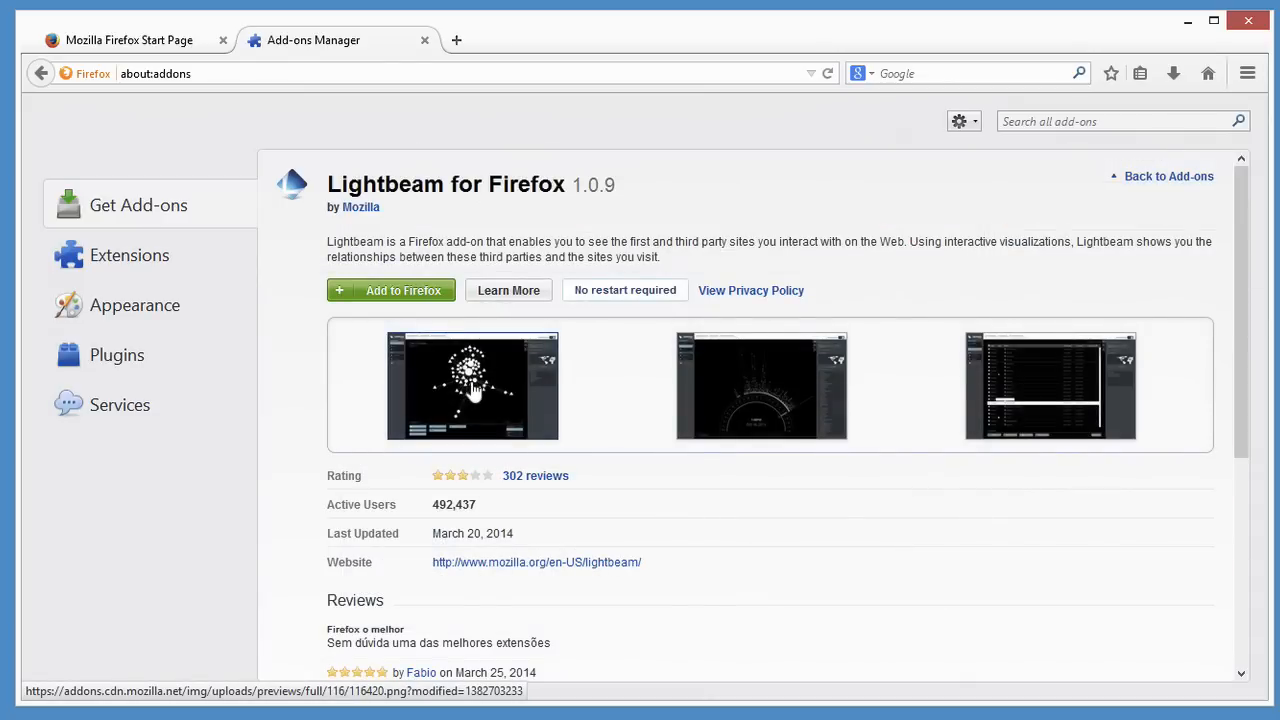
left_click(391, 290)
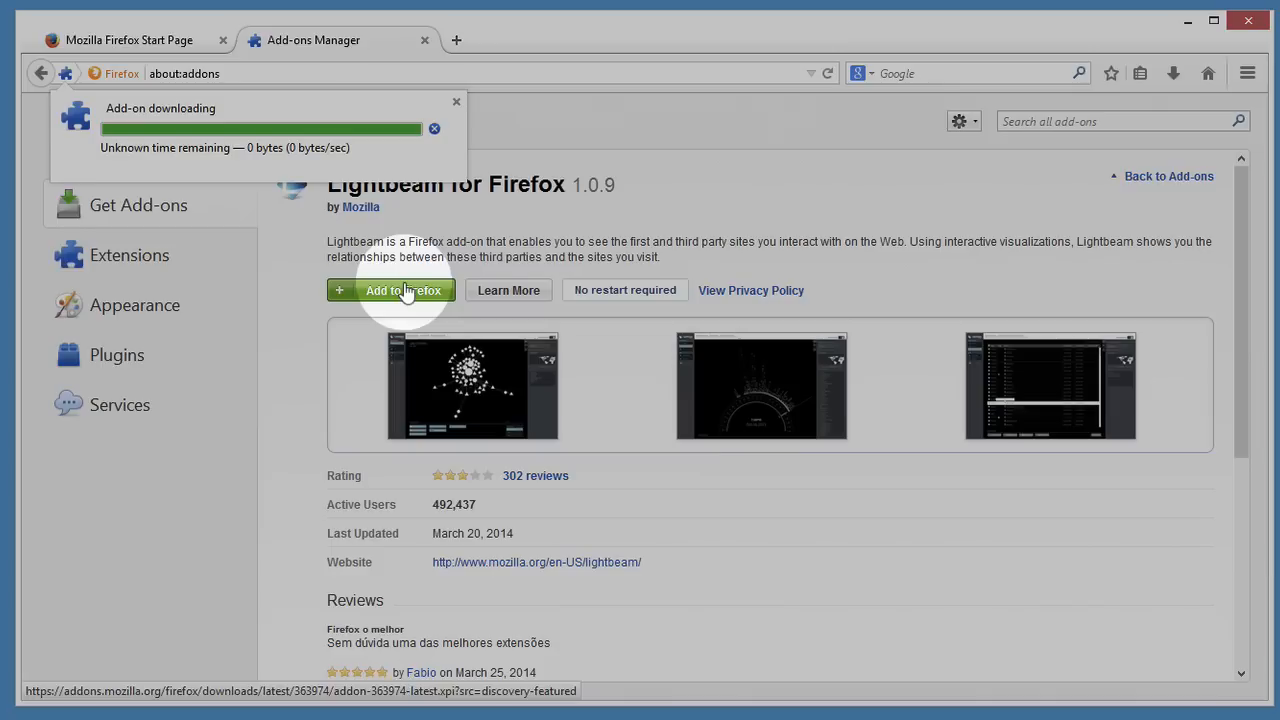
left_click(402, 290)
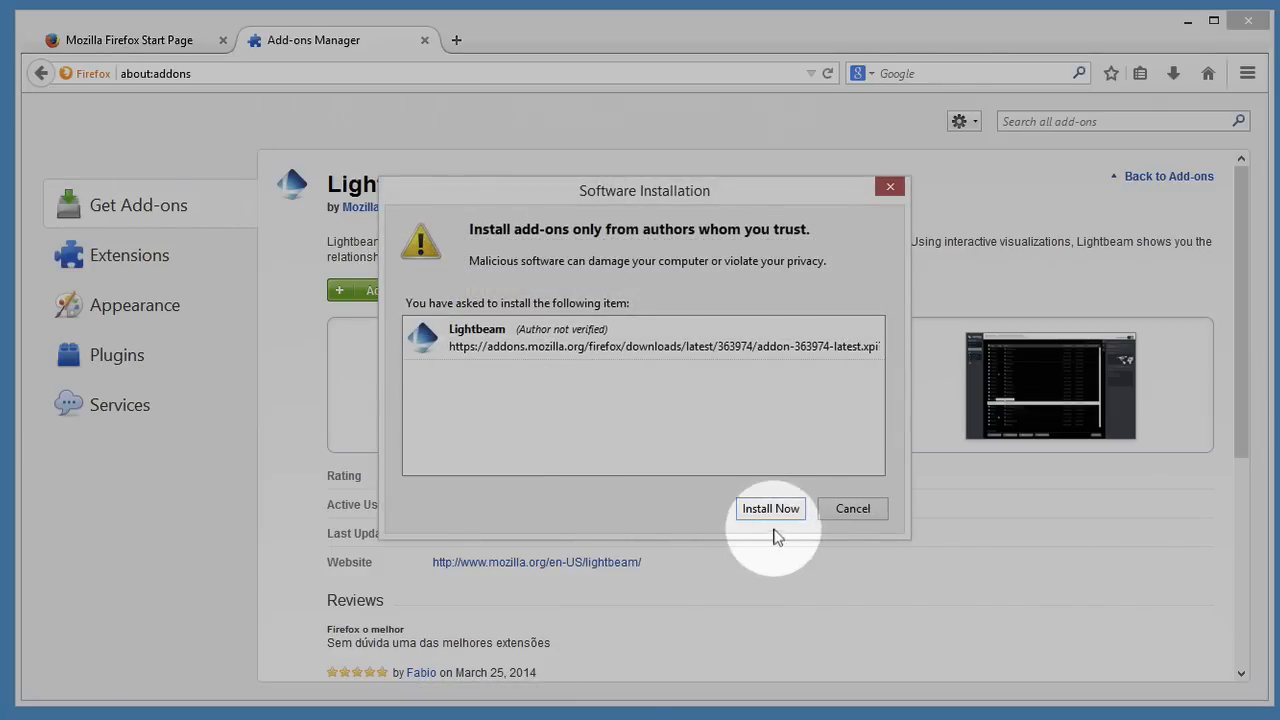
left_click(770, 508)
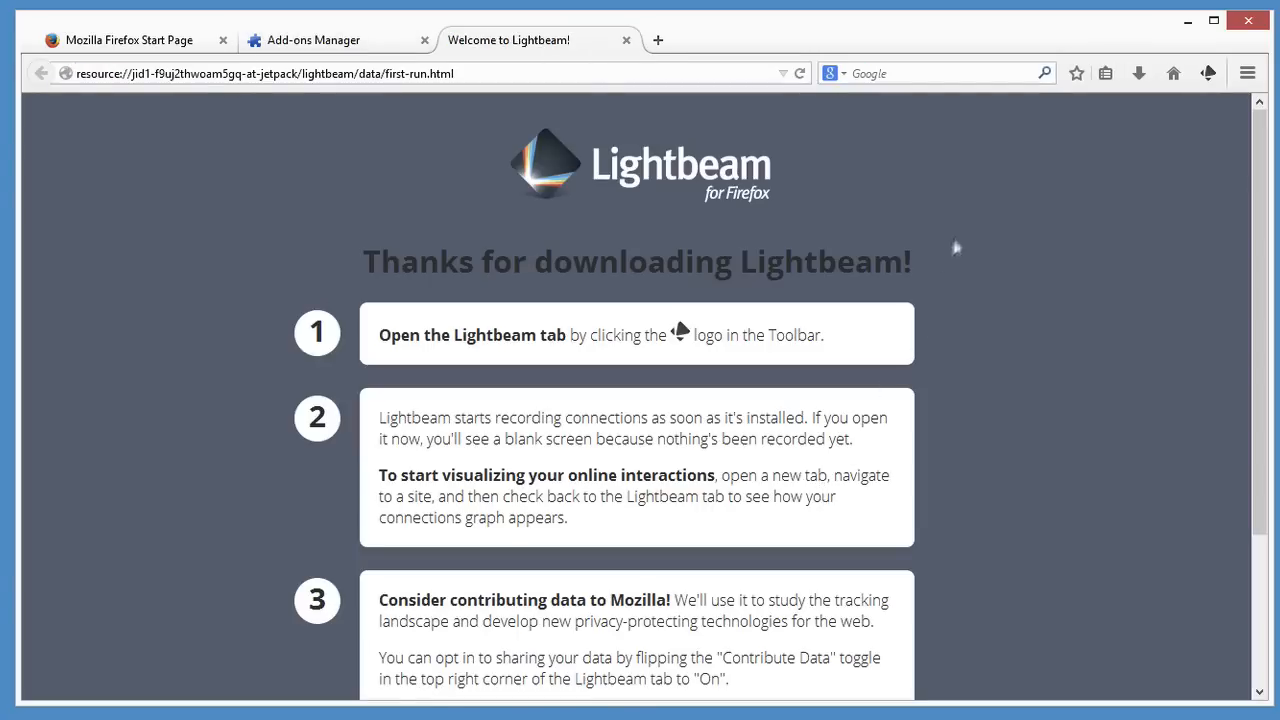
- Open the Lightbeam tab showing 3 visited and 10 third-party sites
left_click(1207, 73)
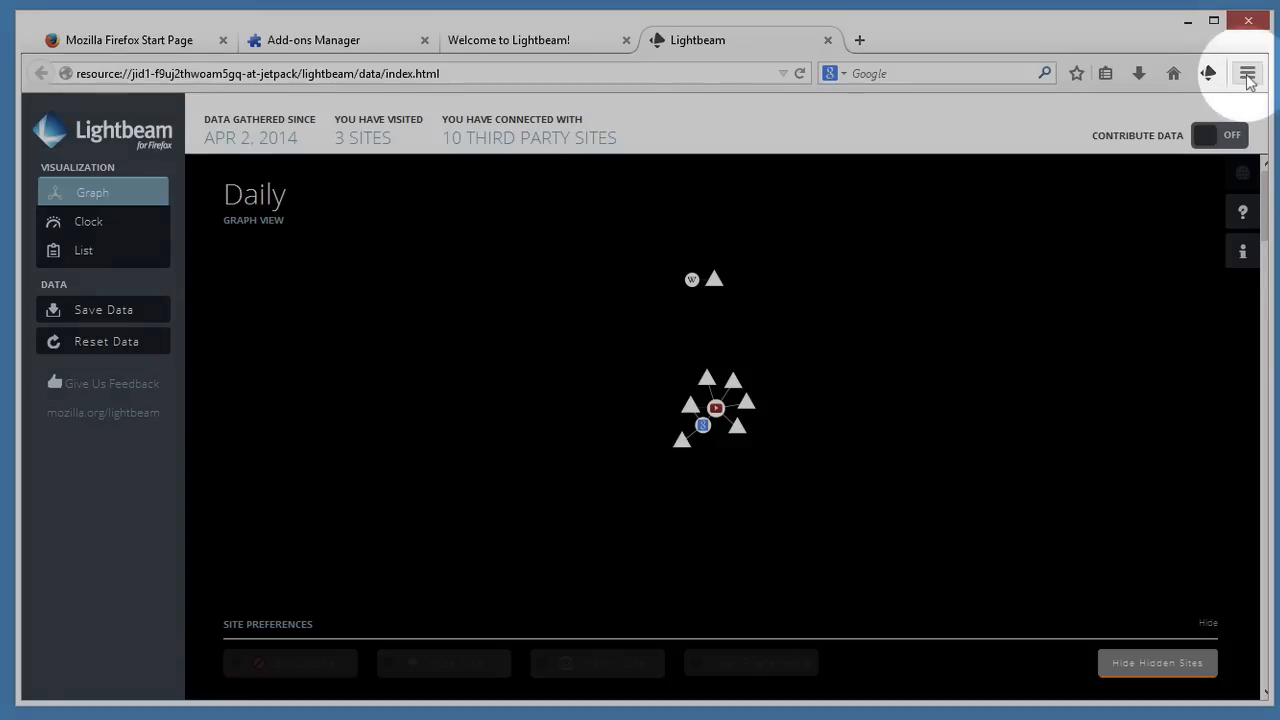
- Move the Lightbeam button into the menu panel via Customize, then exit customization
left_click(1247, 73)
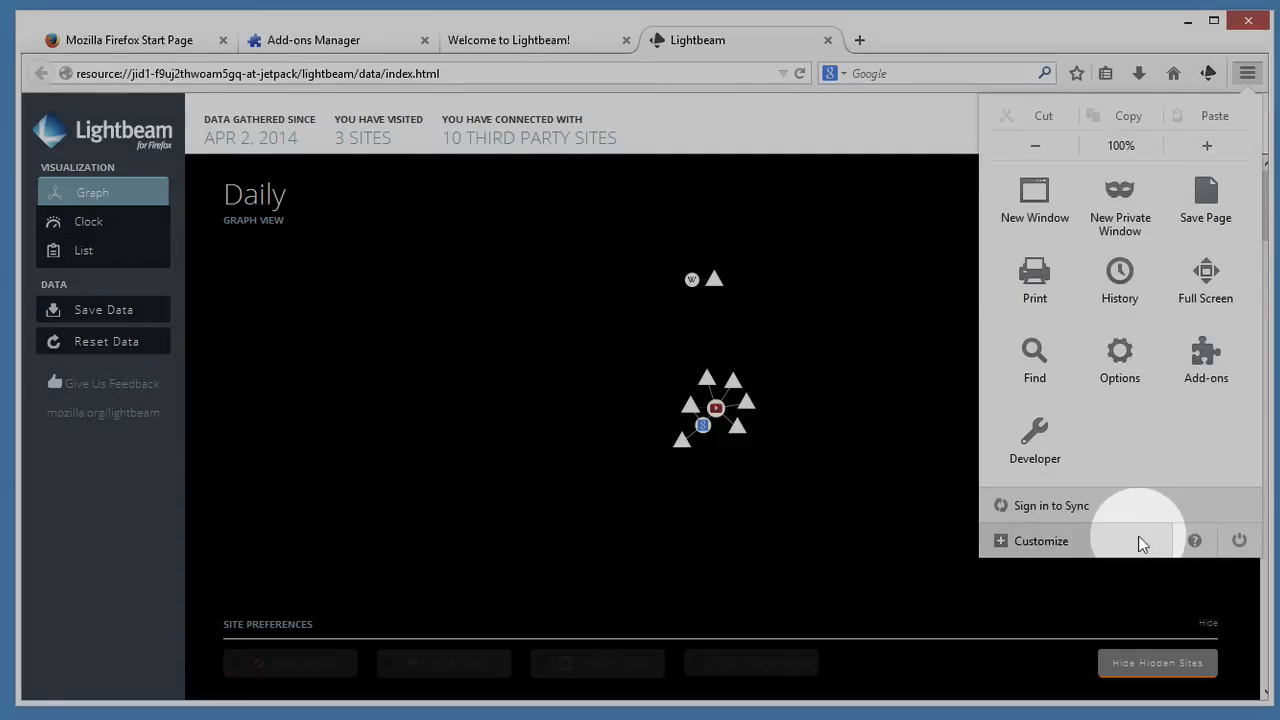
left_click(1040, 541)
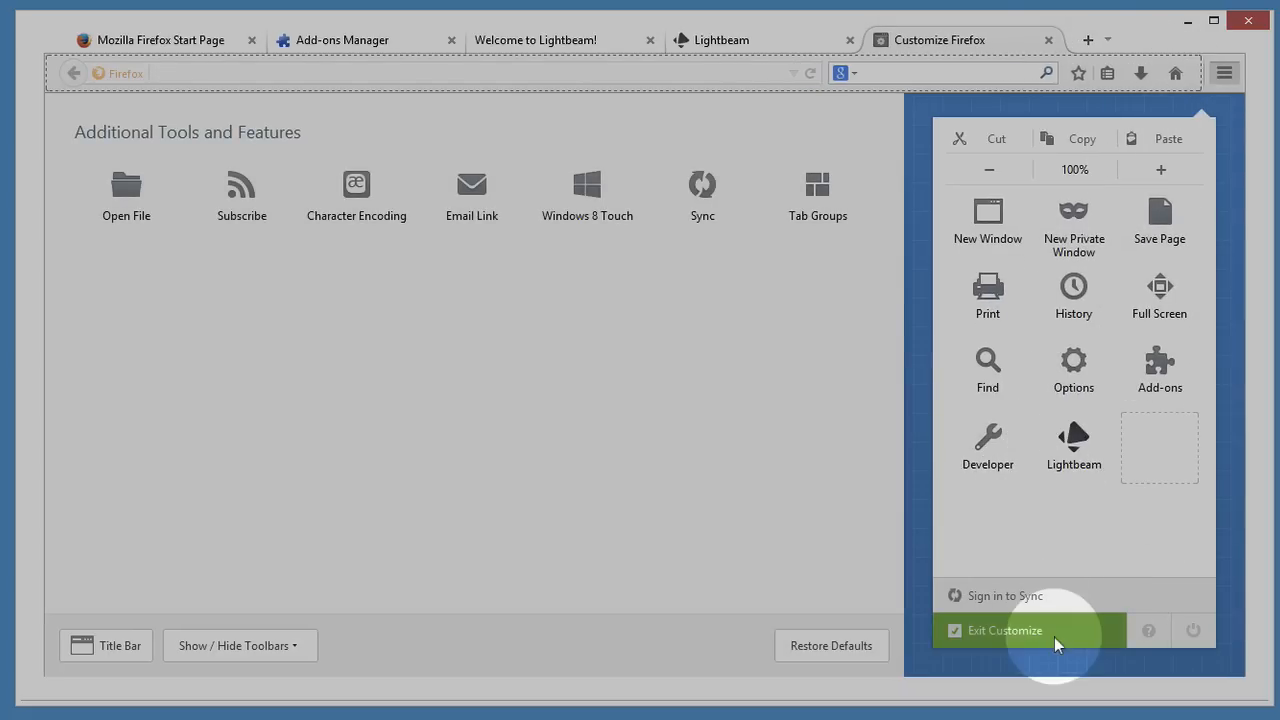
left_click(1004, 630)
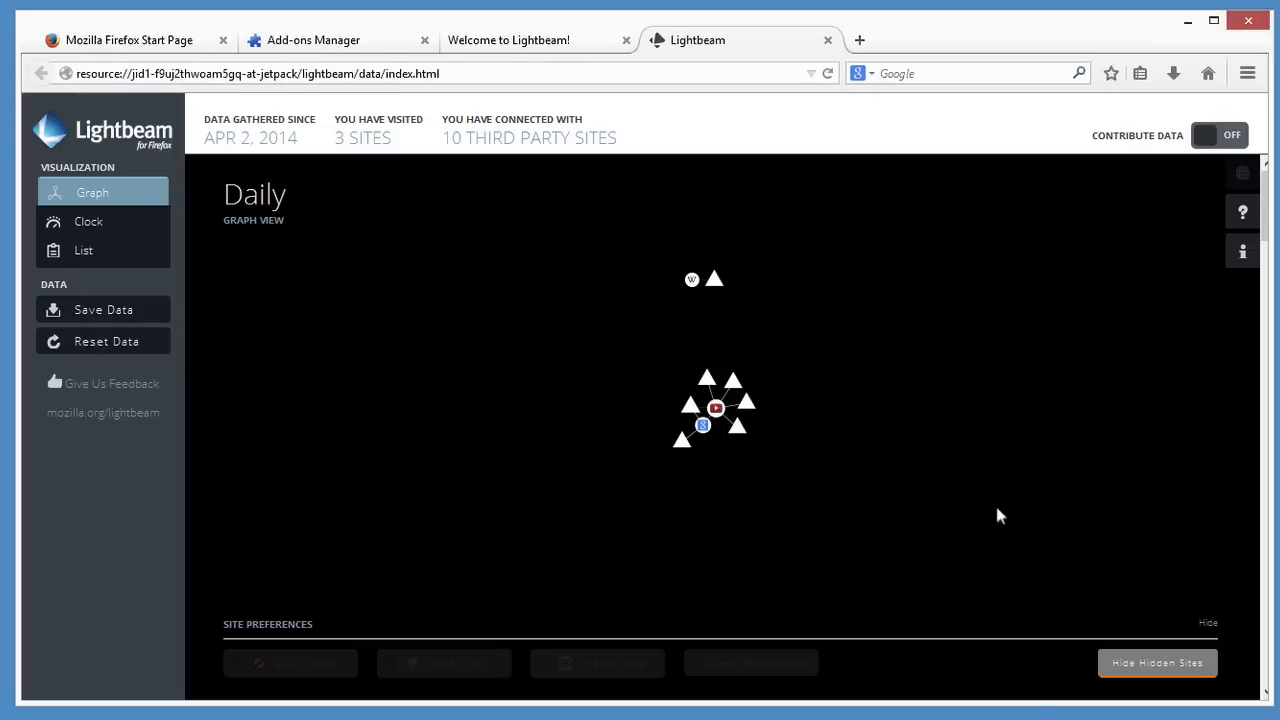